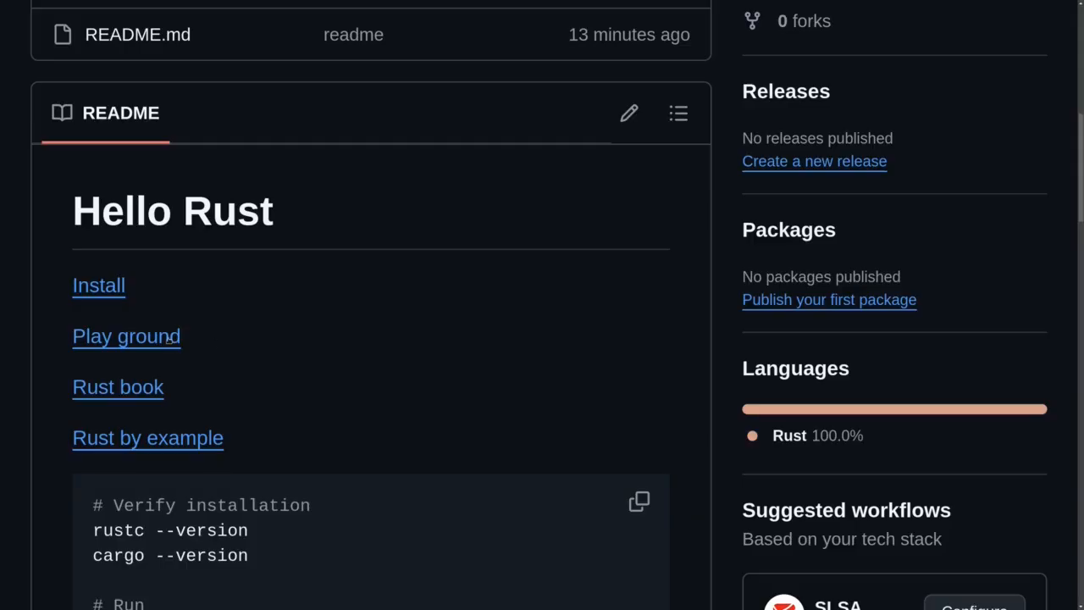
Dismiss the rustup installer screen, returning to a clean prompt in ~/bkp/dev/tmp.
left_click(126, 336)
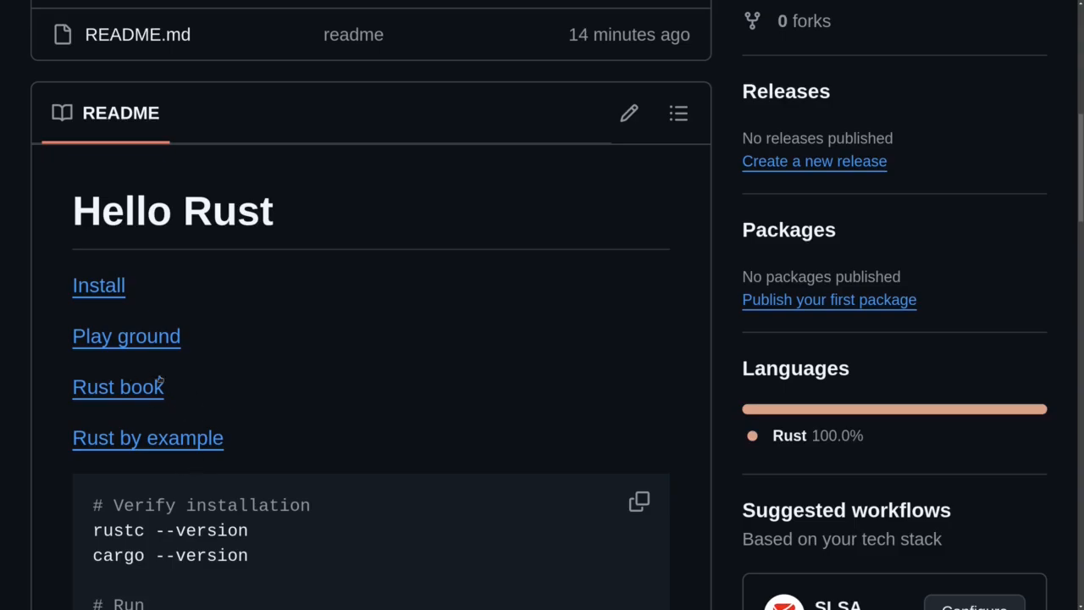
mouse_move(176, 406)
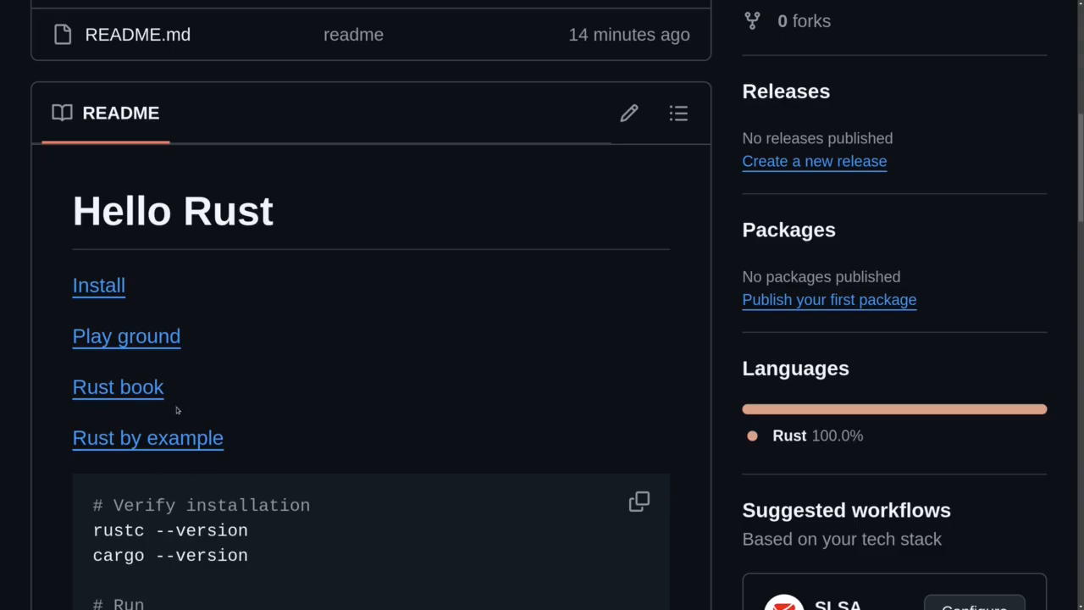
mouse_move(98, 285)
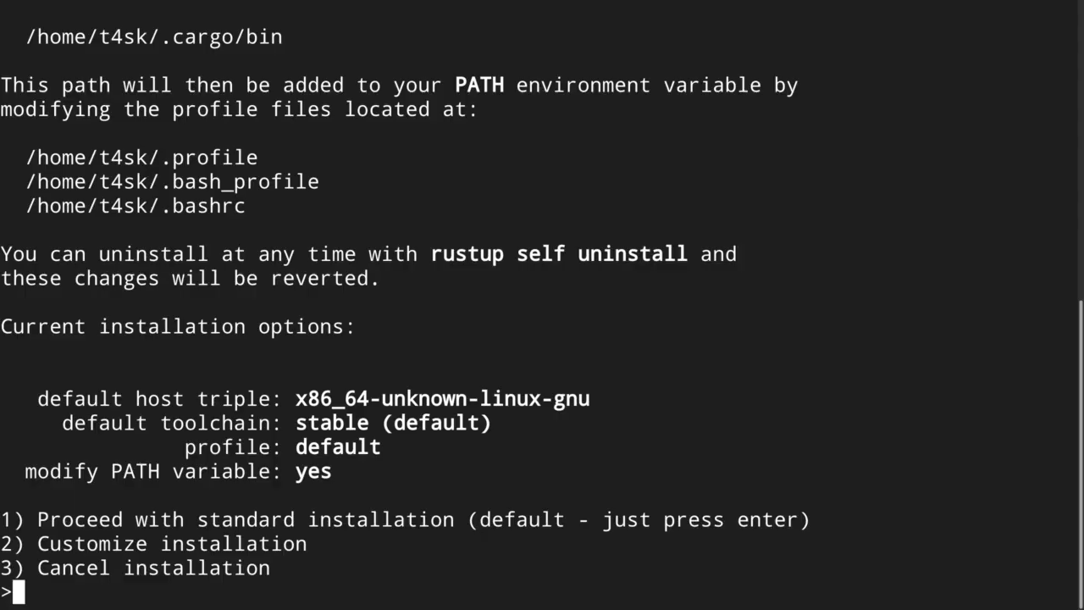
key("enter")
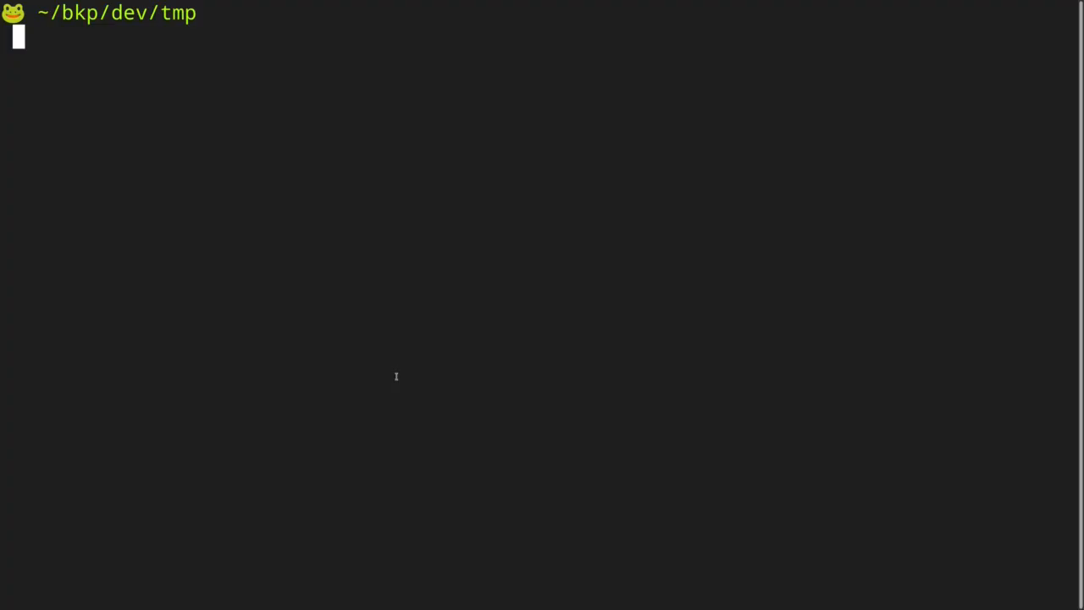
Check that rustc --version and cargo --version both report 1.83.0.
type("rustc --version")
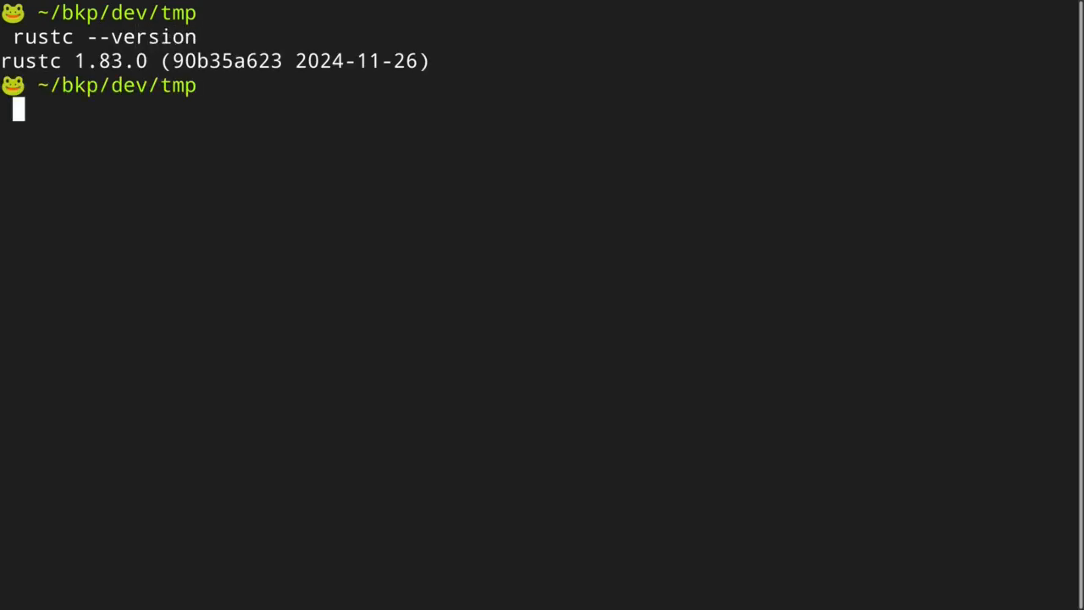
type("cargo --version")
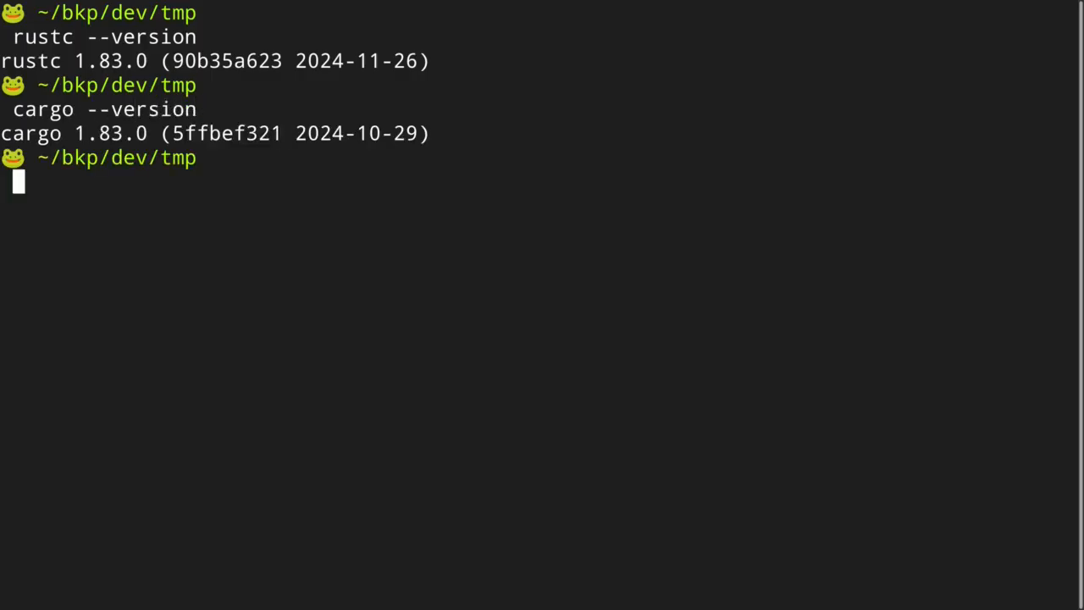
Create the hello-rust package with cargo init and change into its directory.
type("cargo ini")
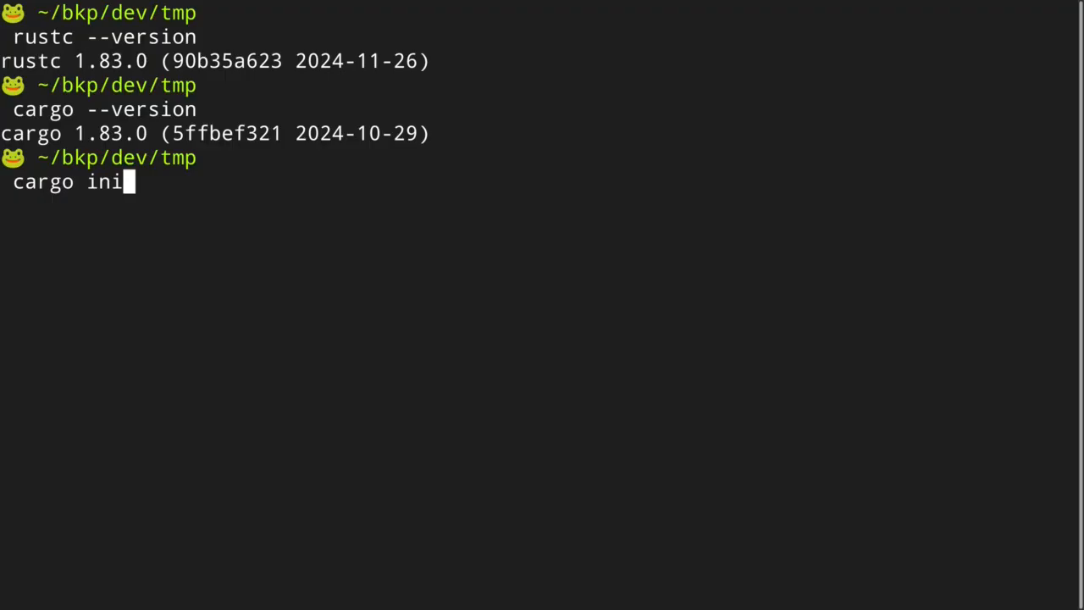
type("t hello-rust")
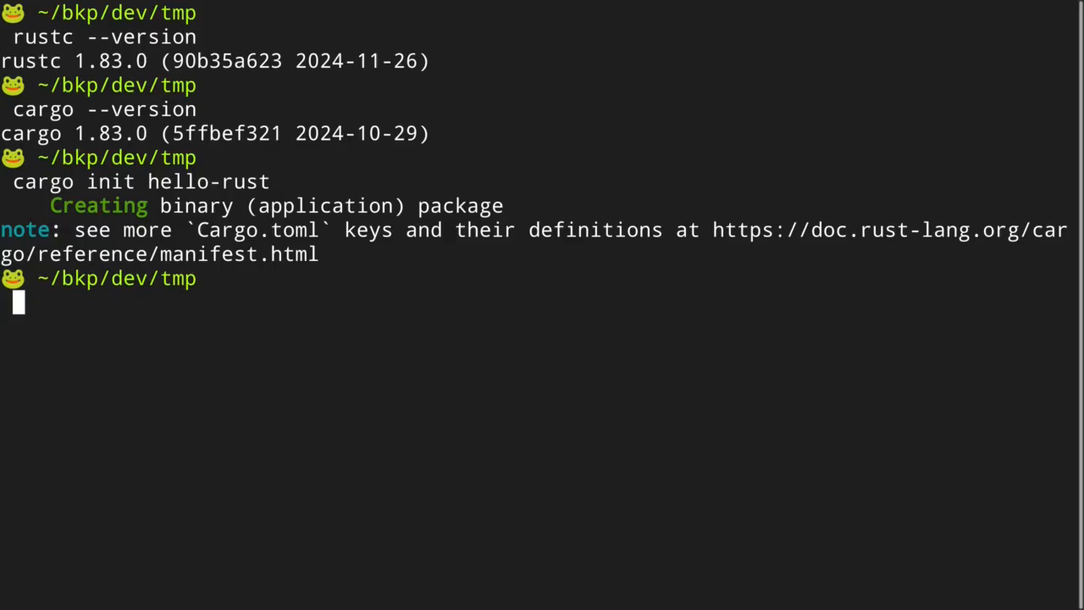
type("cd hel")
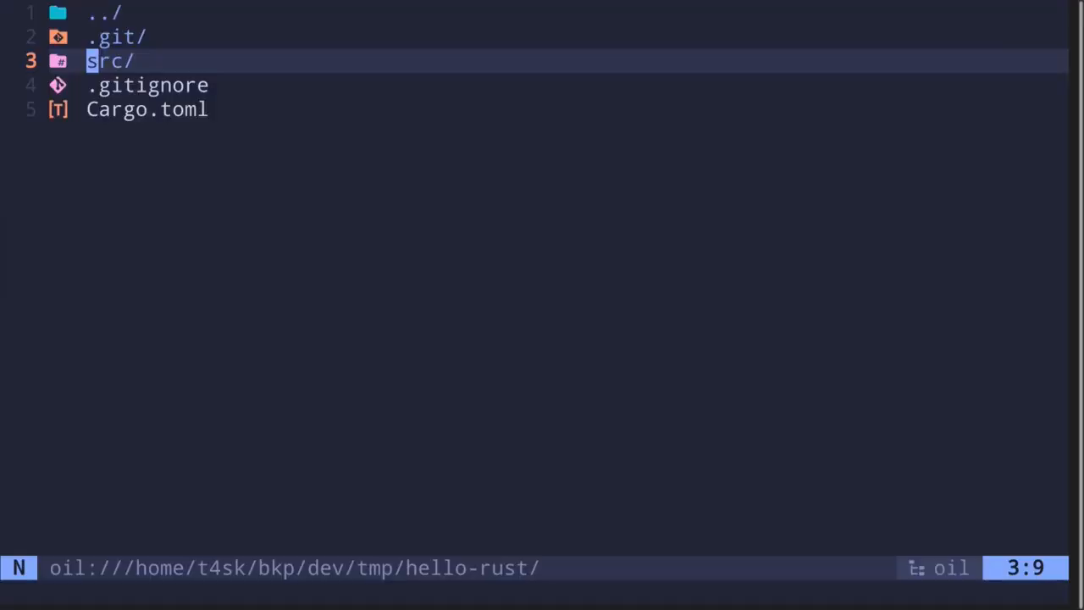
Inside src/, add a bin folder and begin a new hello.rs file in it.
key("j")
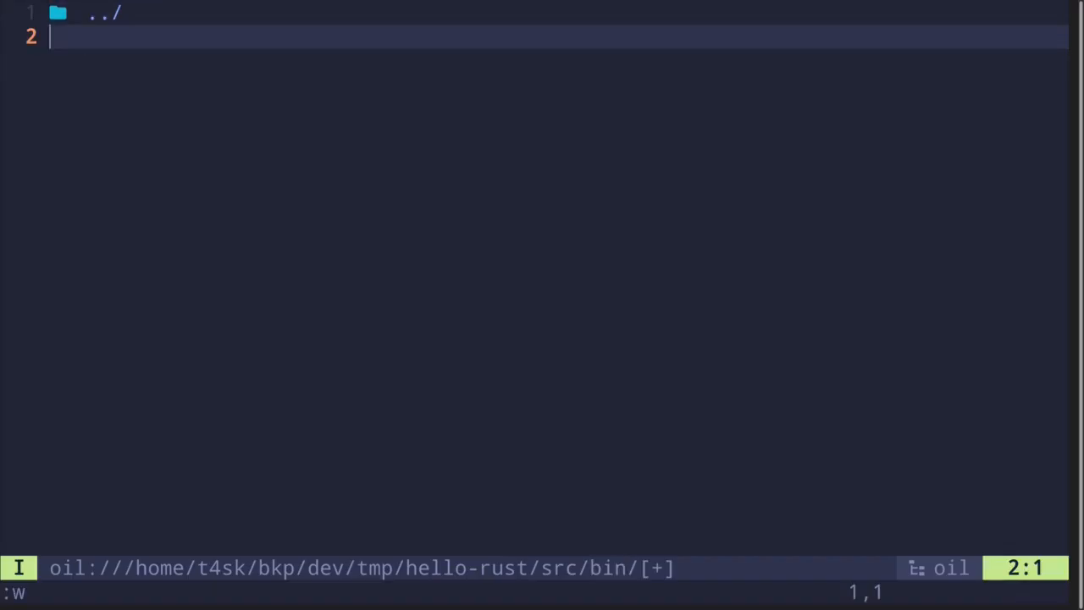
type("hello.")
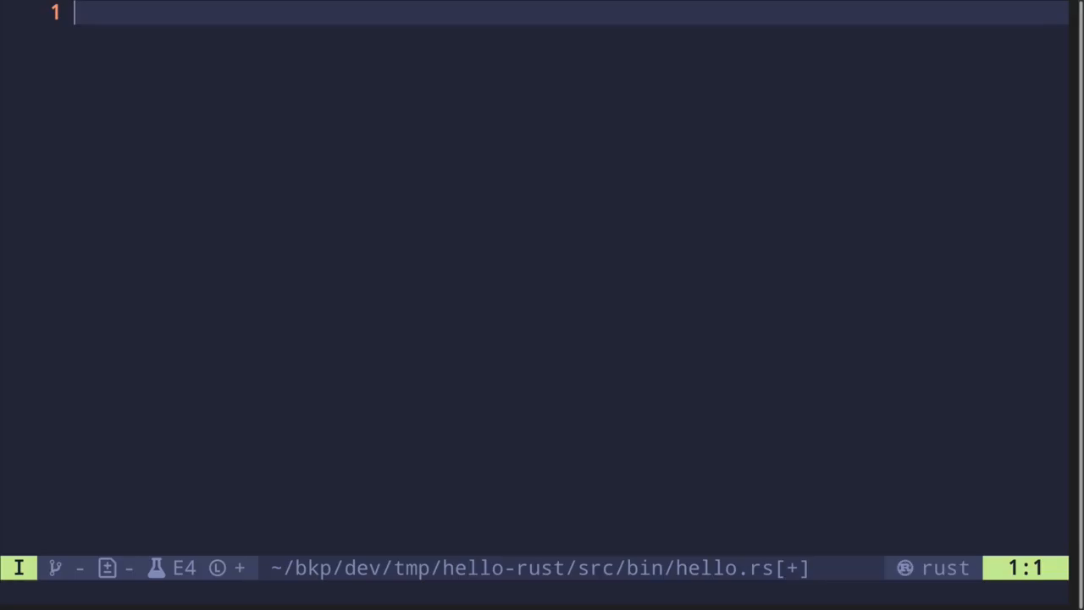
Write fn main() { println!("Hello Rust"); } as the contents of hello.rs.
type("fn mai")
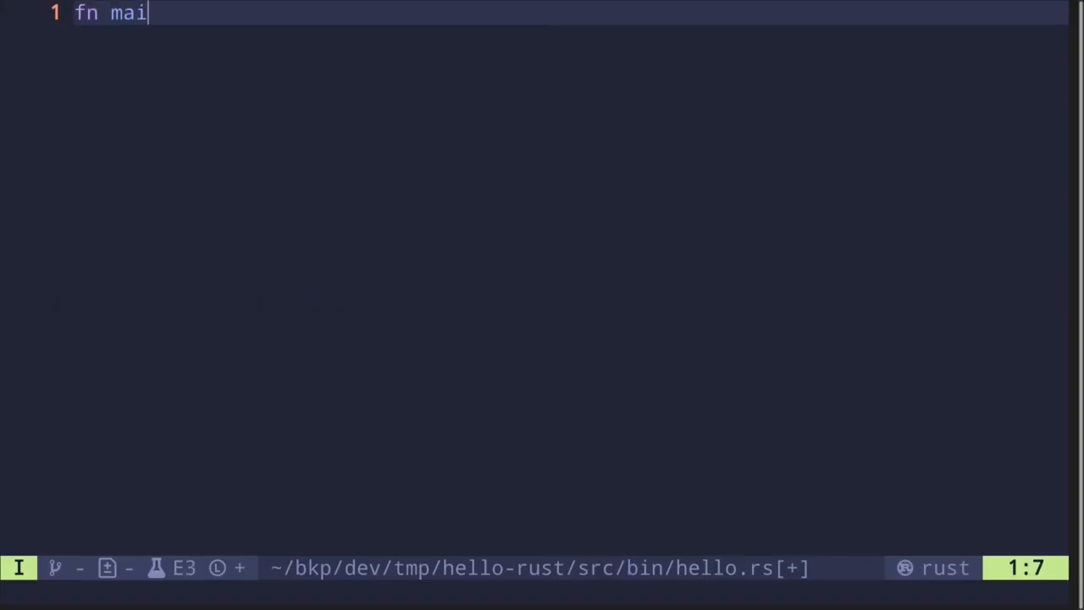
type("n() {")
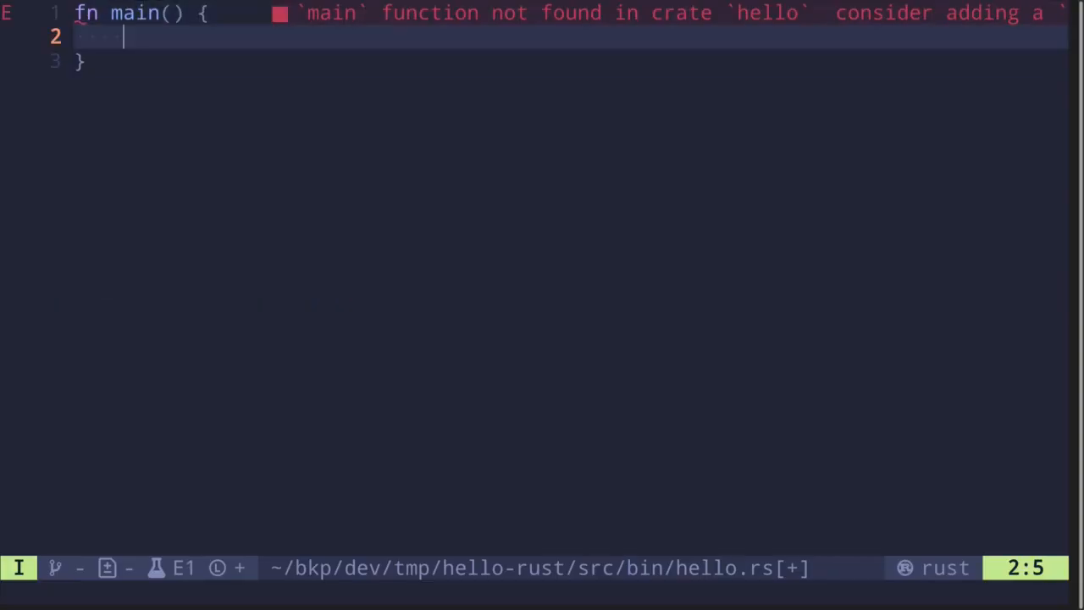
type("println!(")
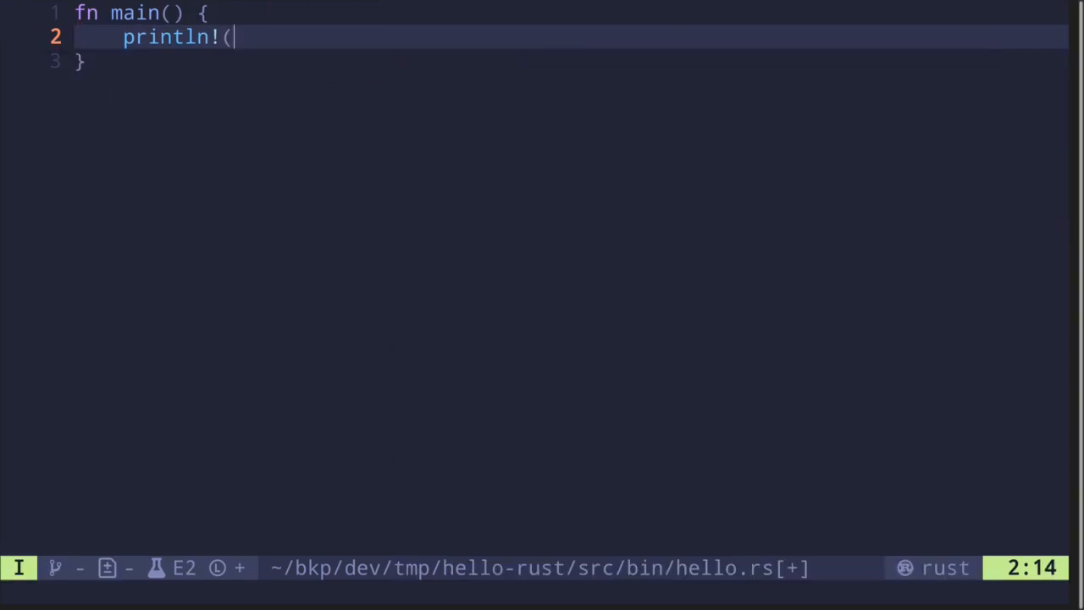
type("\"Hello Rust")
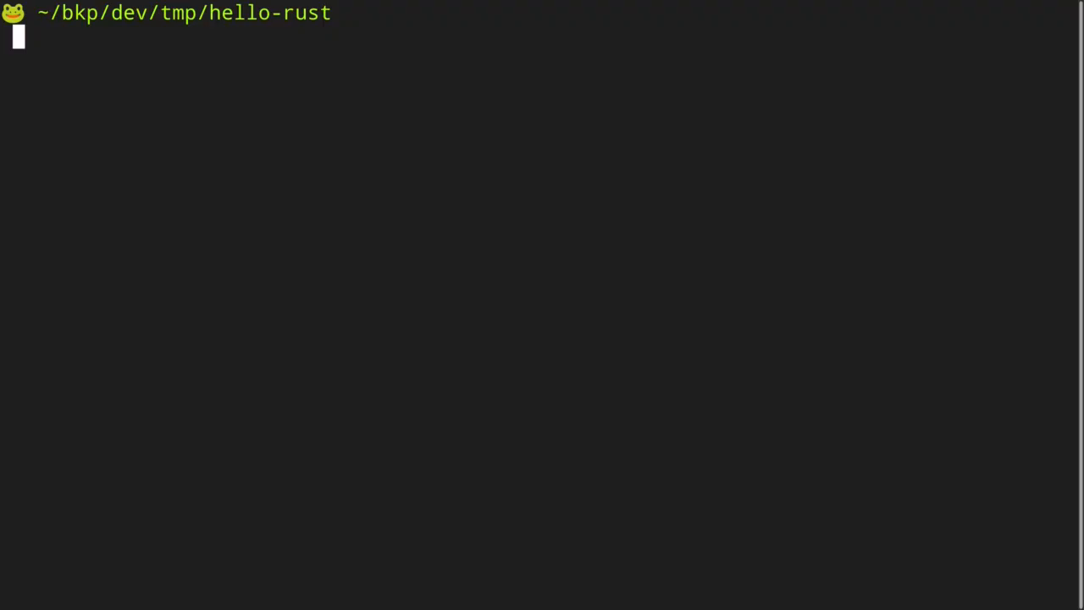
Enter cargo run --bin hello at the hello-rust prompt without executing it.
type("cargo run --b")
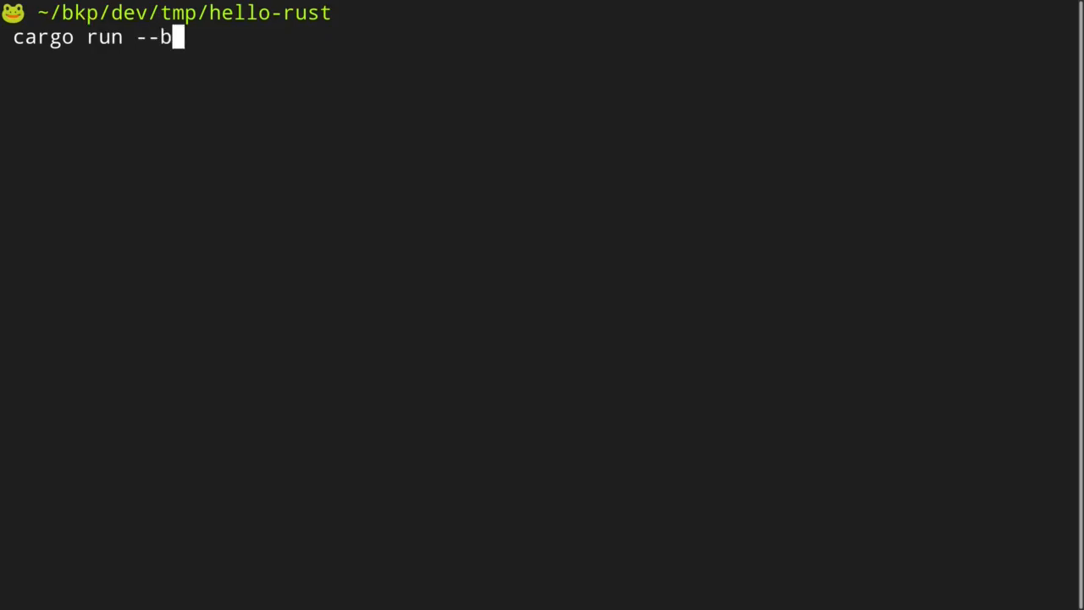
type("in")
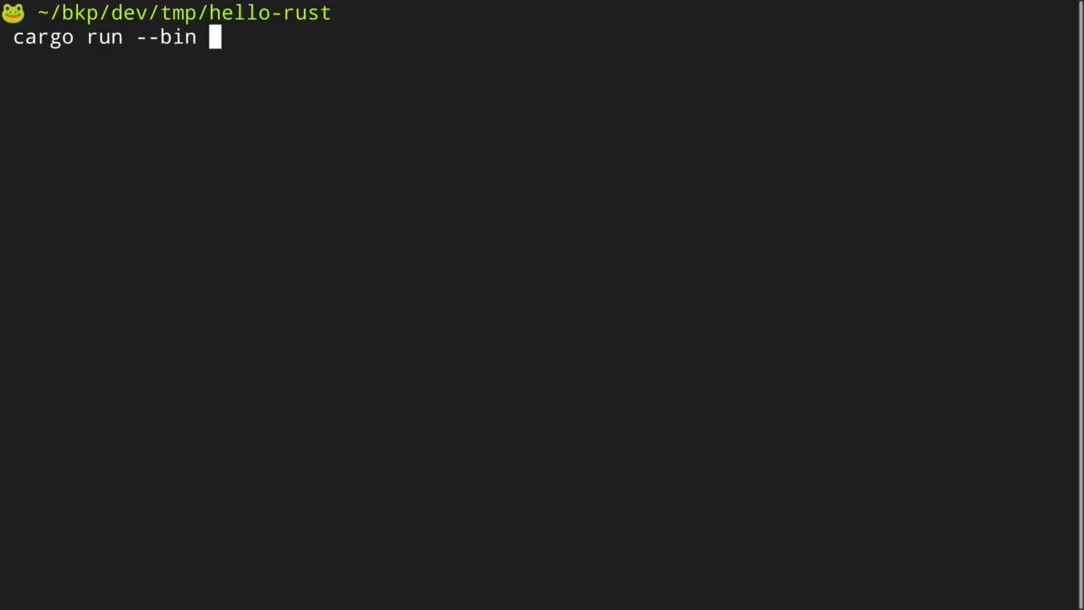
type("hello")
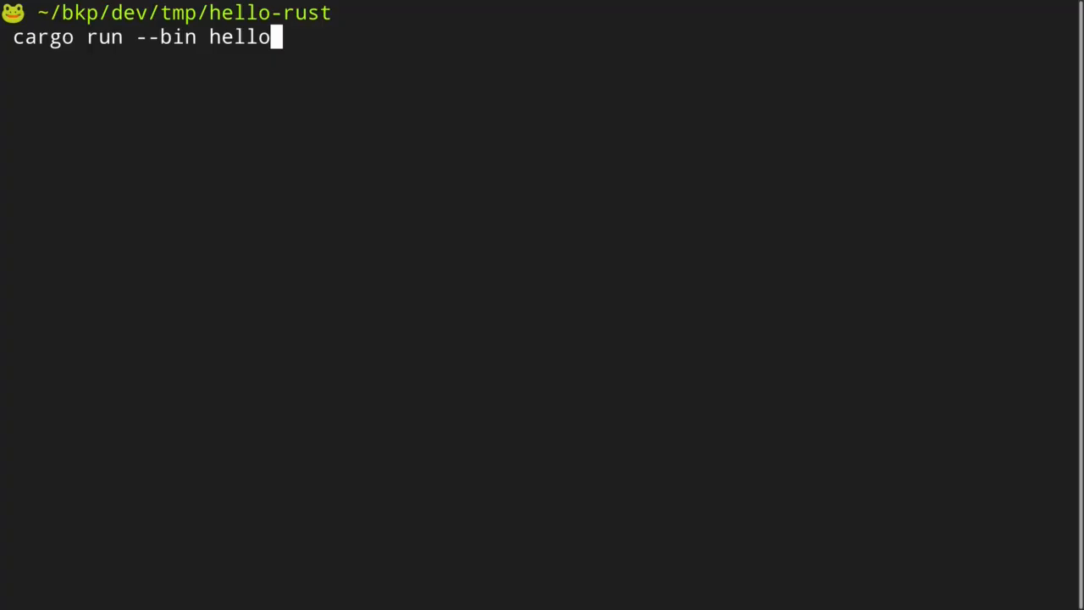